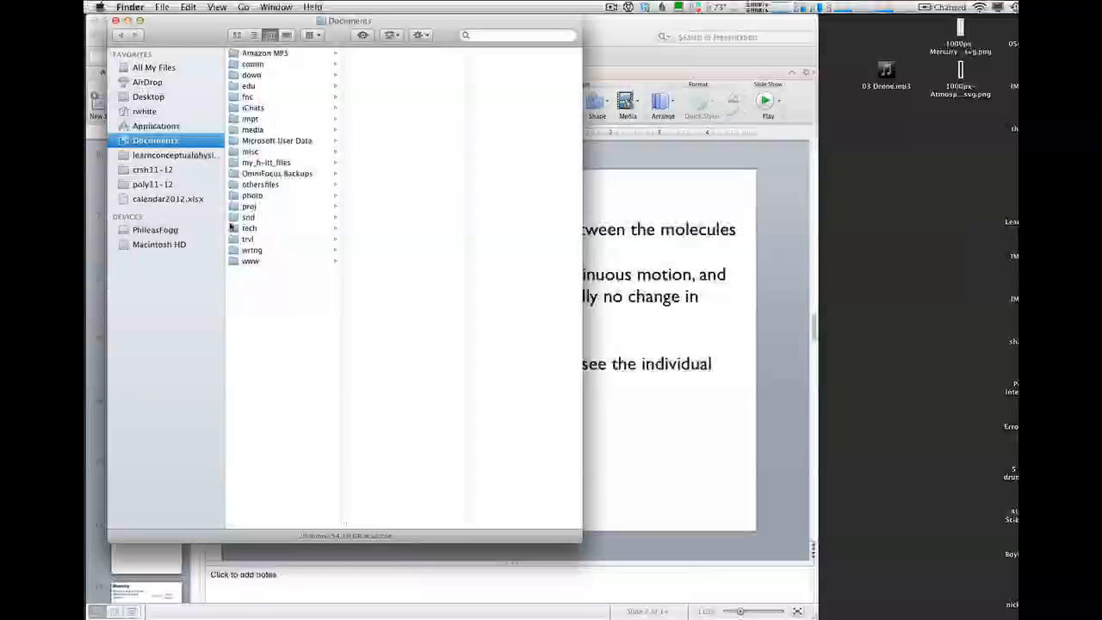
Open the PhET simulations collection from the Applications folder in Finder.
click(158, 126)
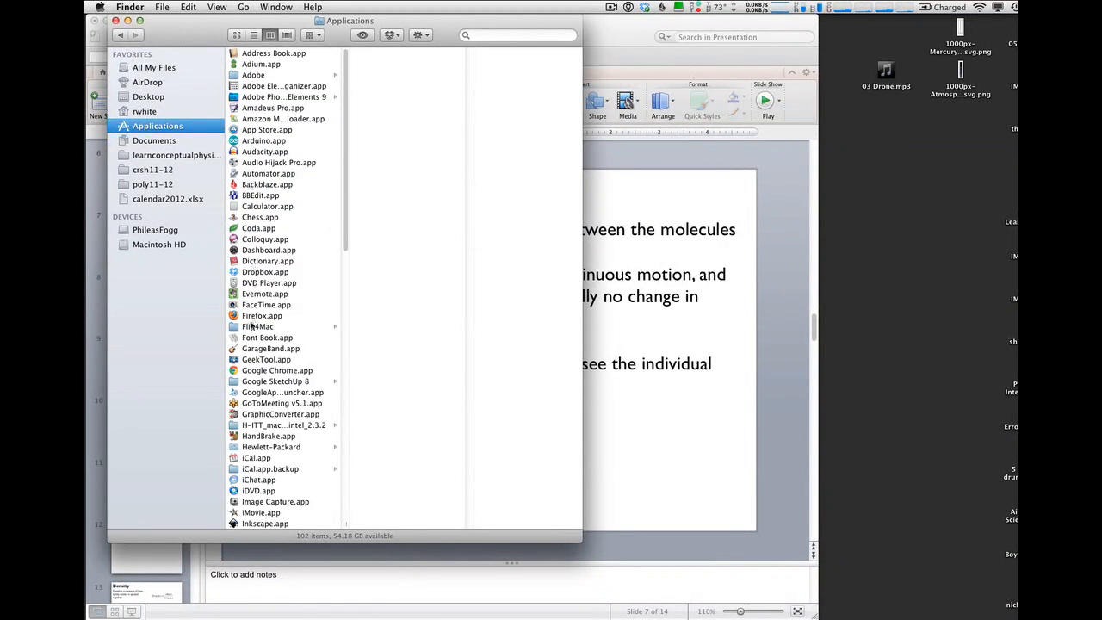
scroll(down, 3)
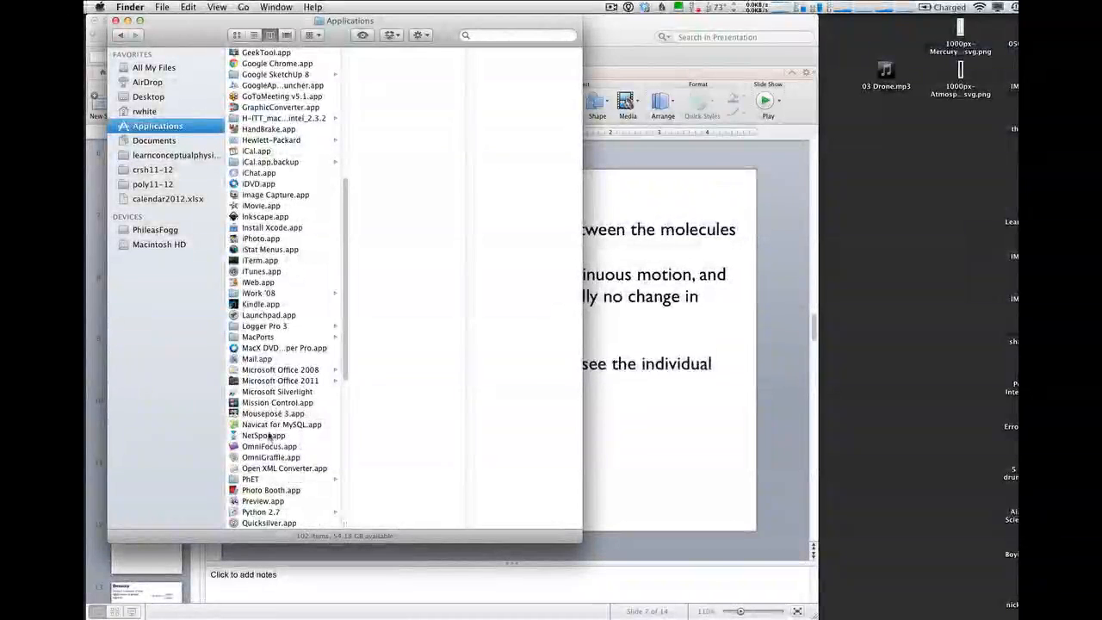
scroll(down, 3)
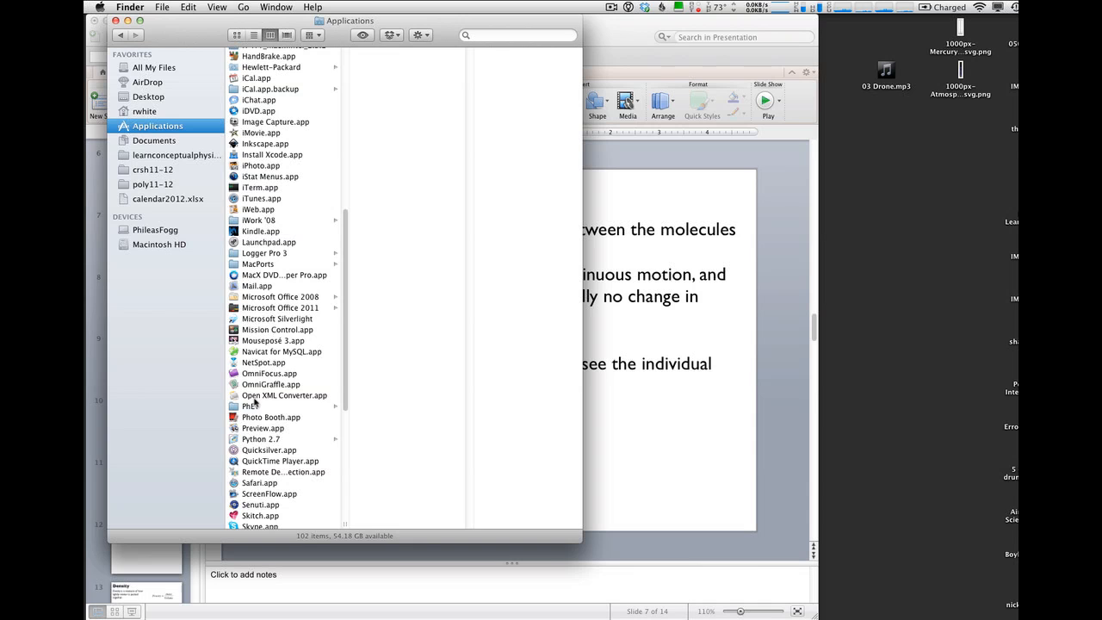
click(250, 406)
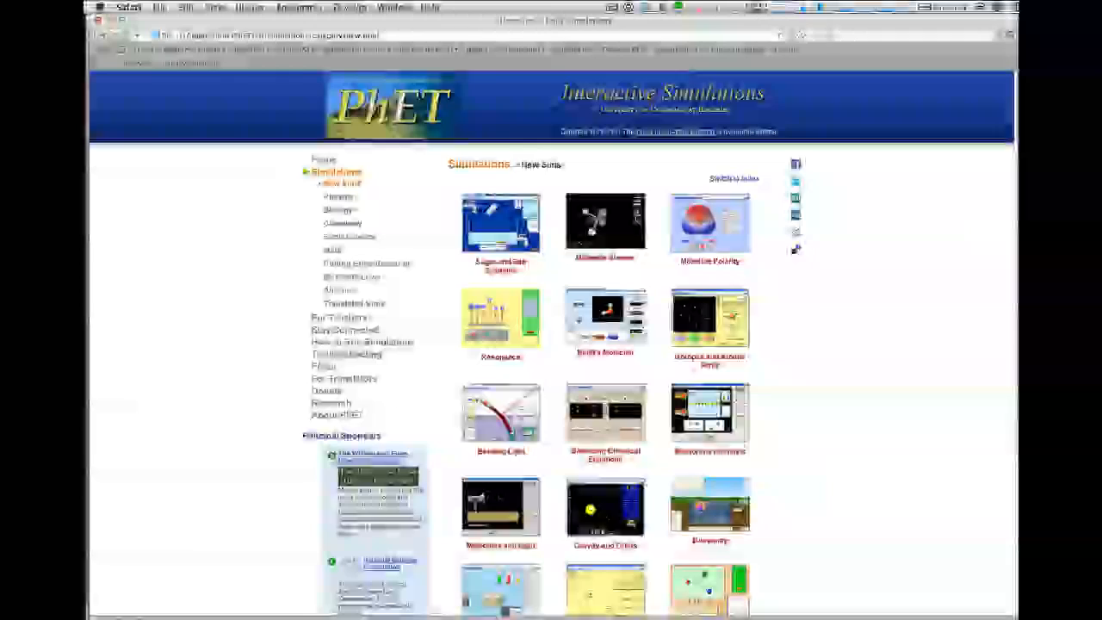
Browse Biology, Chemistry, General Chemistry and open the Gas Properties simulation page.
click(337, 210)
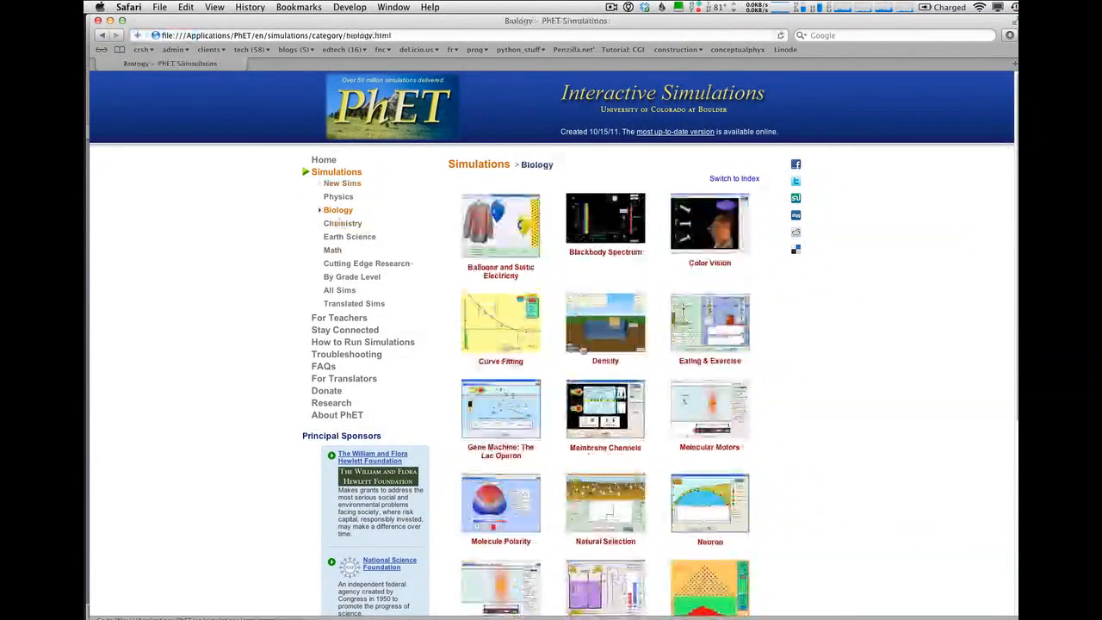
scroll(down, 3)
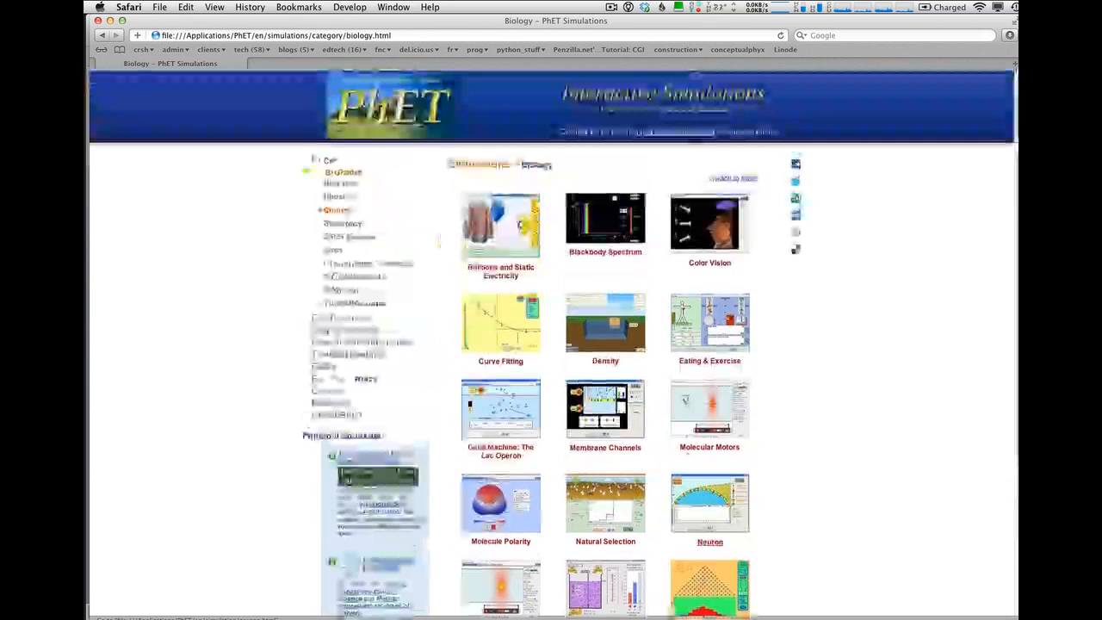
click(337, 224)
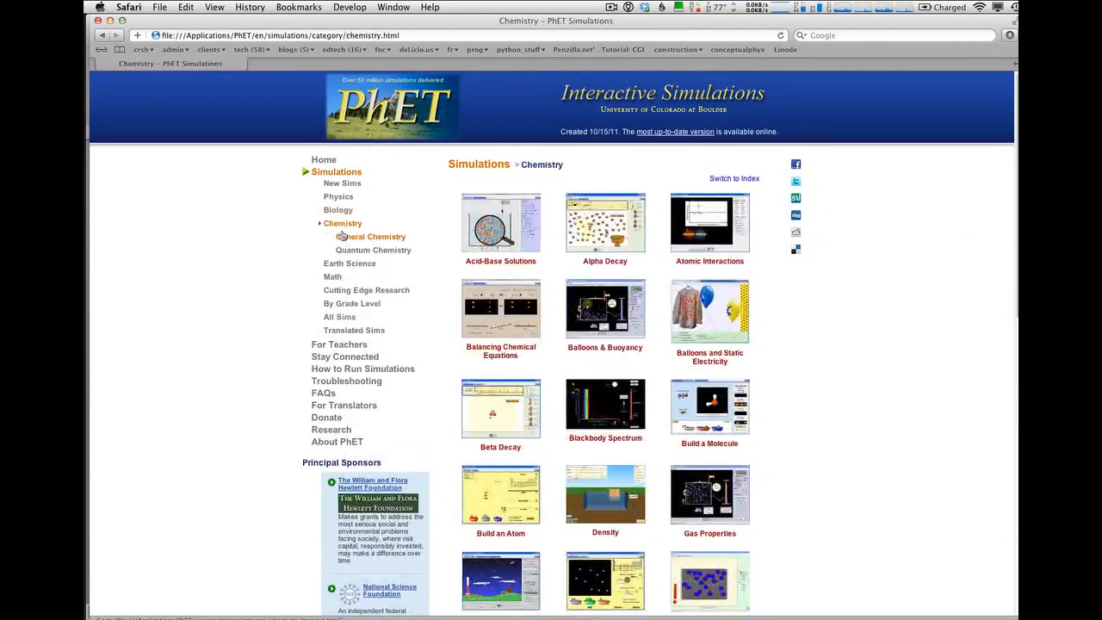
click(374, 236)
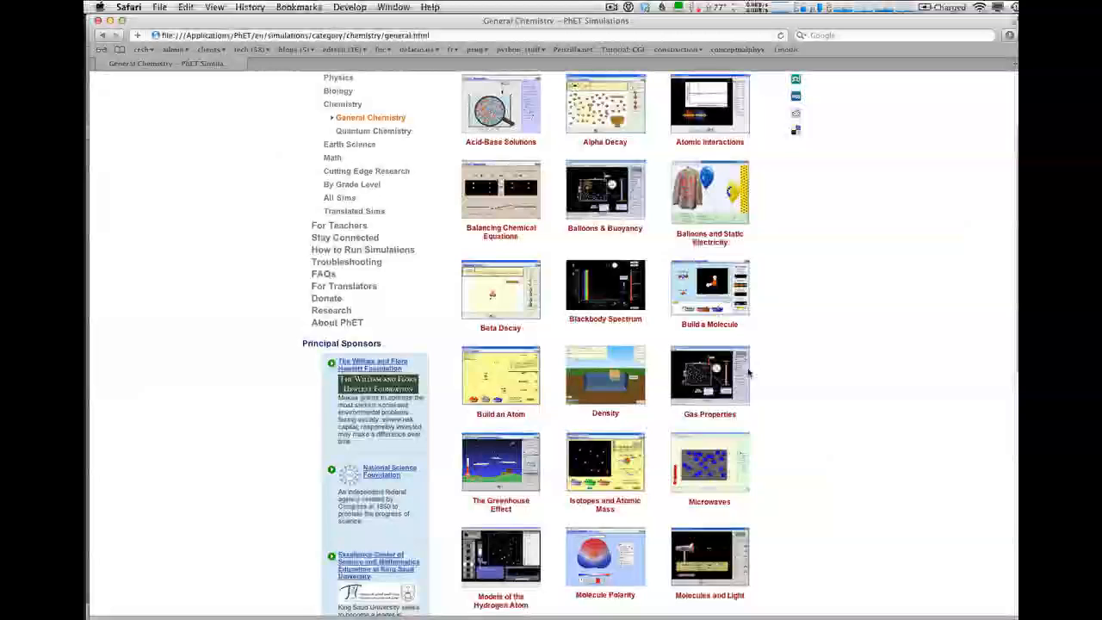
click(710, 375)
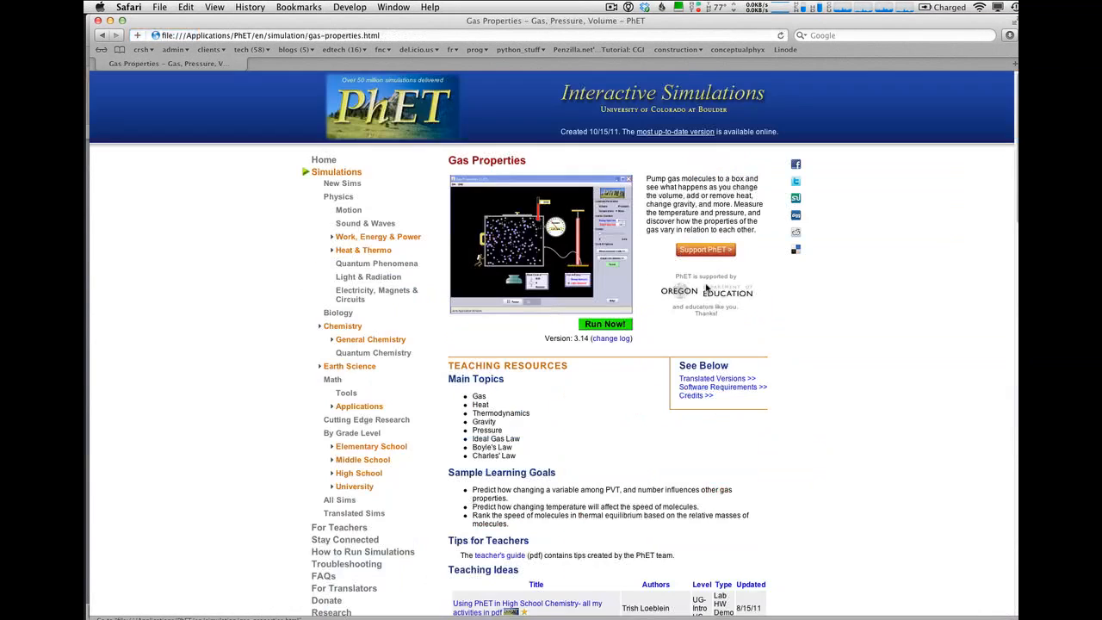
mouse_move(665, 338)
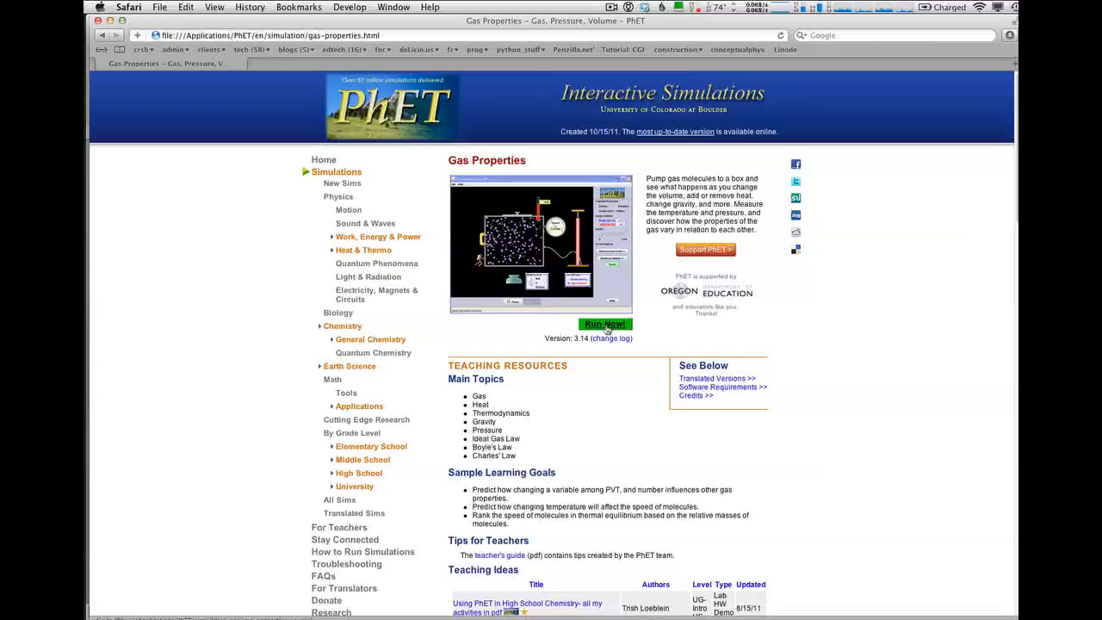
Bring up the link options for the Gas Properties Run Now launcher to copy its address.
click(607, 324)
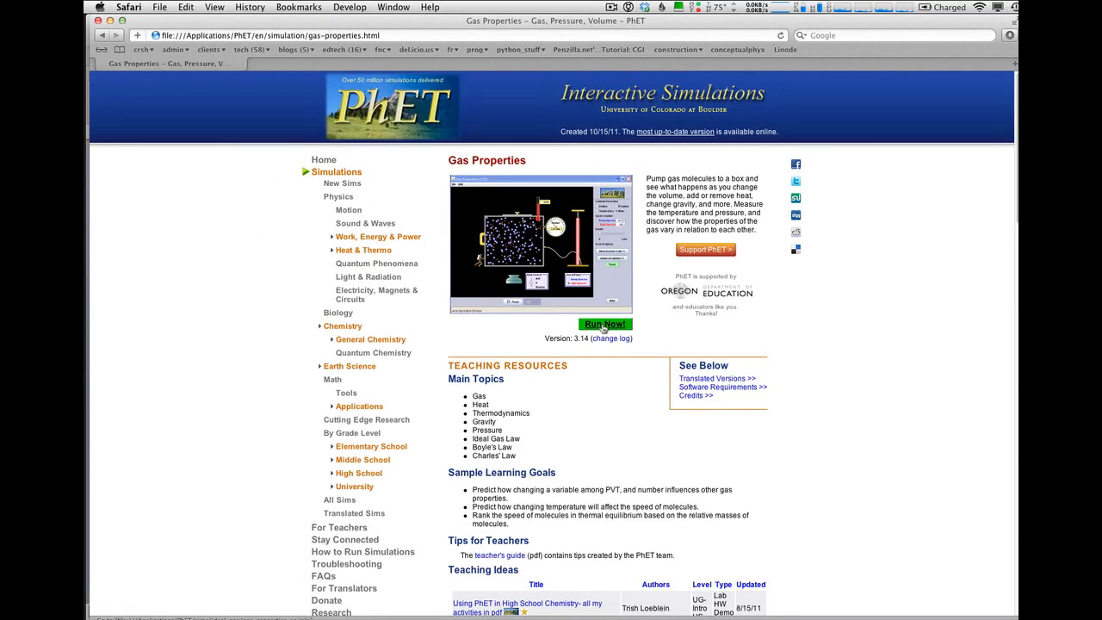
right_click(606, 324)
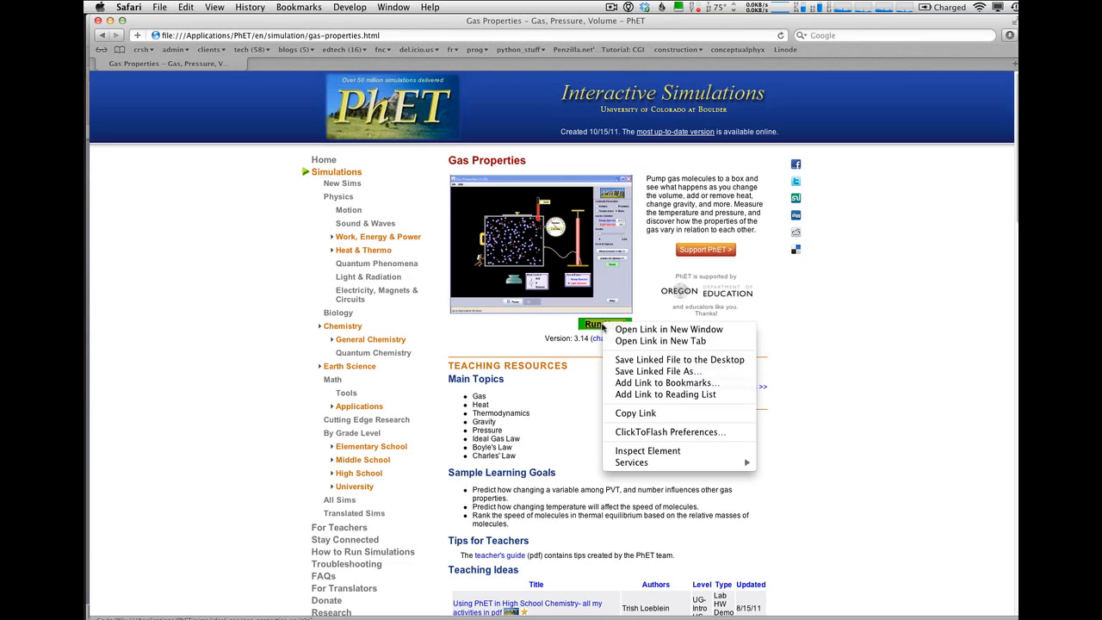
mouse_move(665, 395)
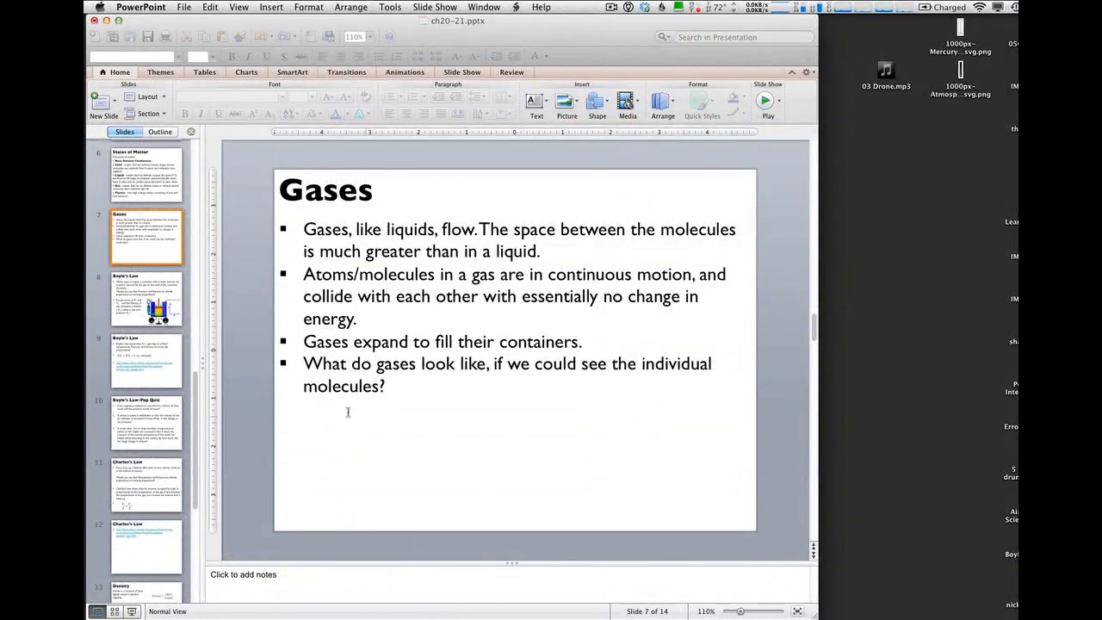
Paste the copied Gas Properties link beneath the last bullet on the Gases slide.
right_click(348, 412)
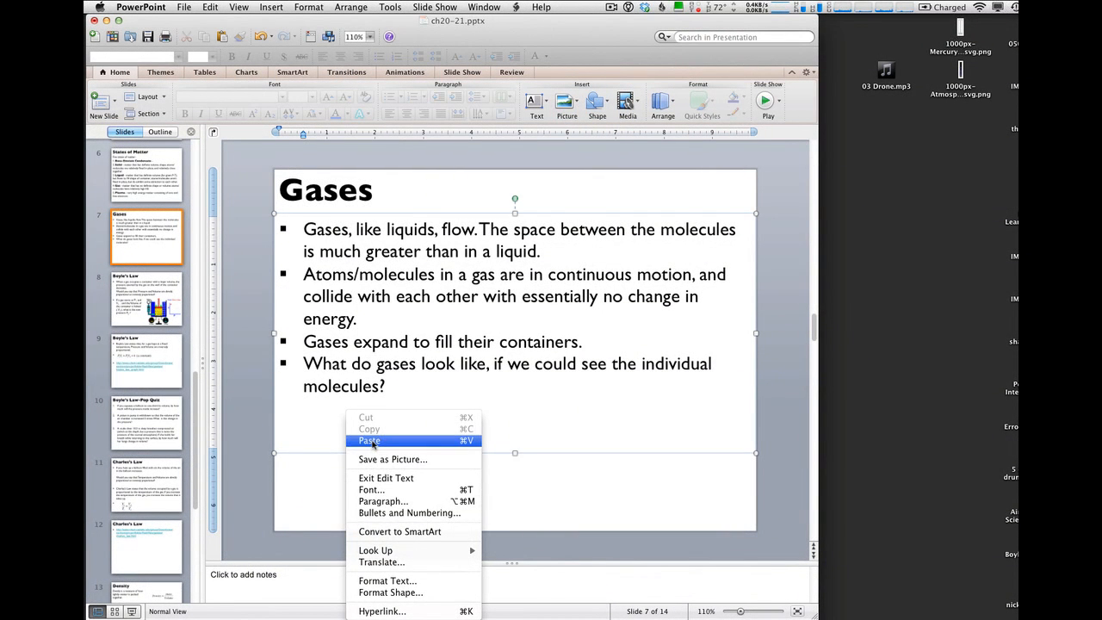
click(369, 441)
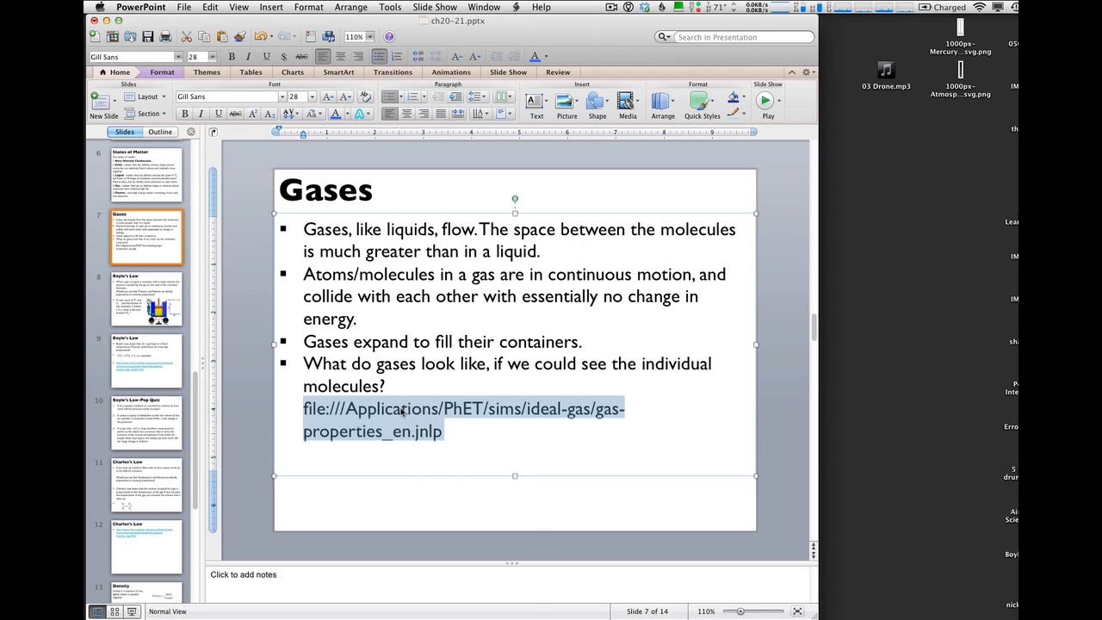
Hyperlink the pasted path to file:///Applications/PhET/sims/ideal-gas/gas-properties_en.jnlp.
right_click(399, 410)
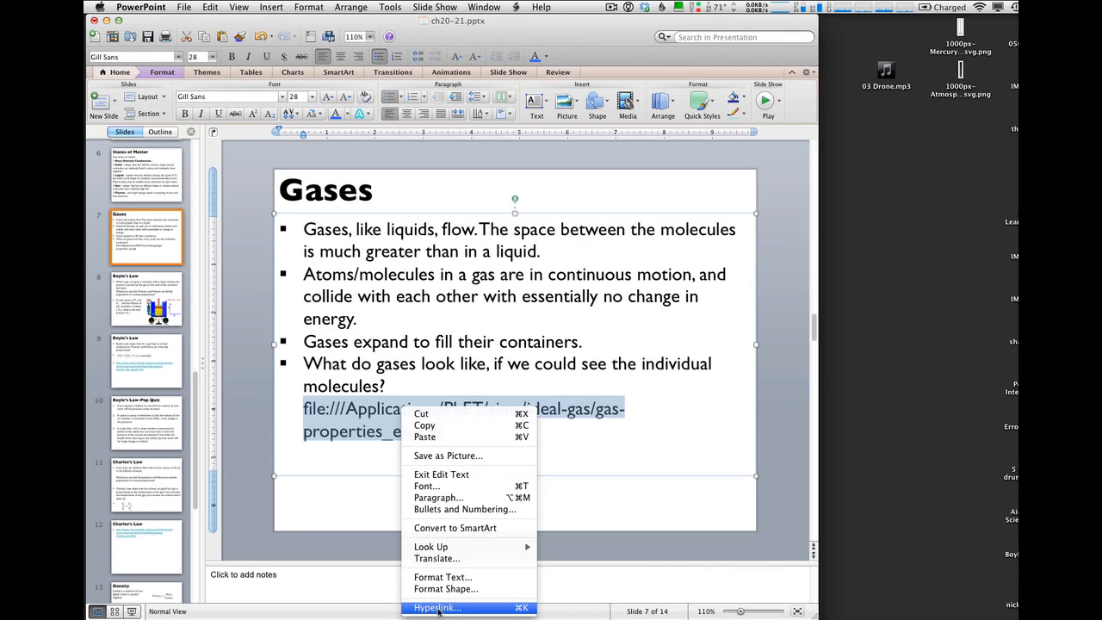
click(438, 608)
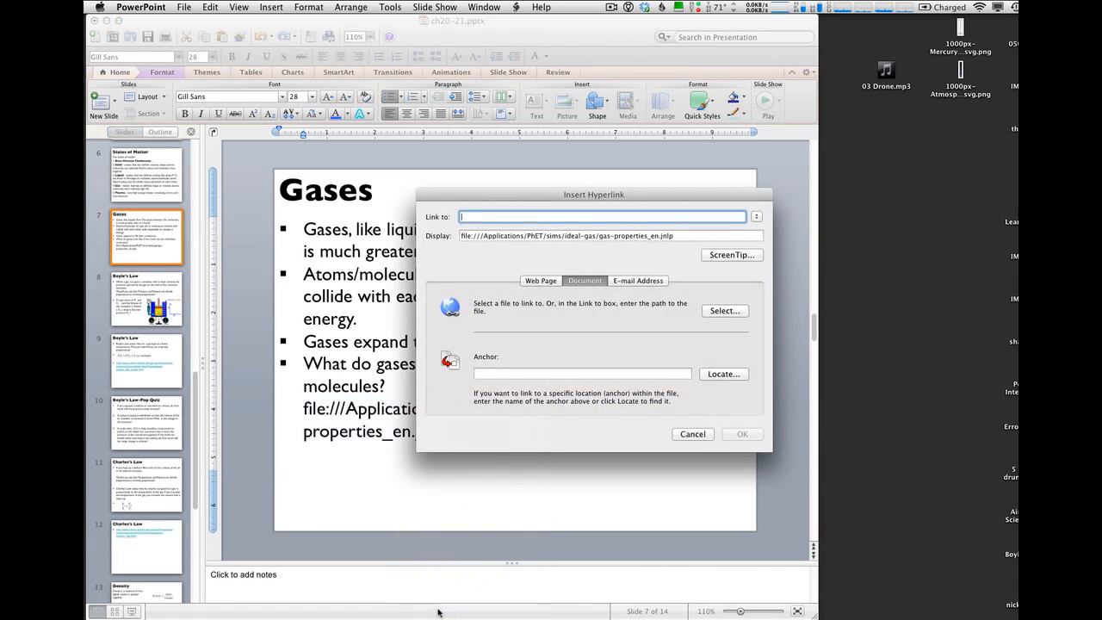
text(file:///Applications/PhET/sims/ideal-gas/gas-properties_en.jnlp)
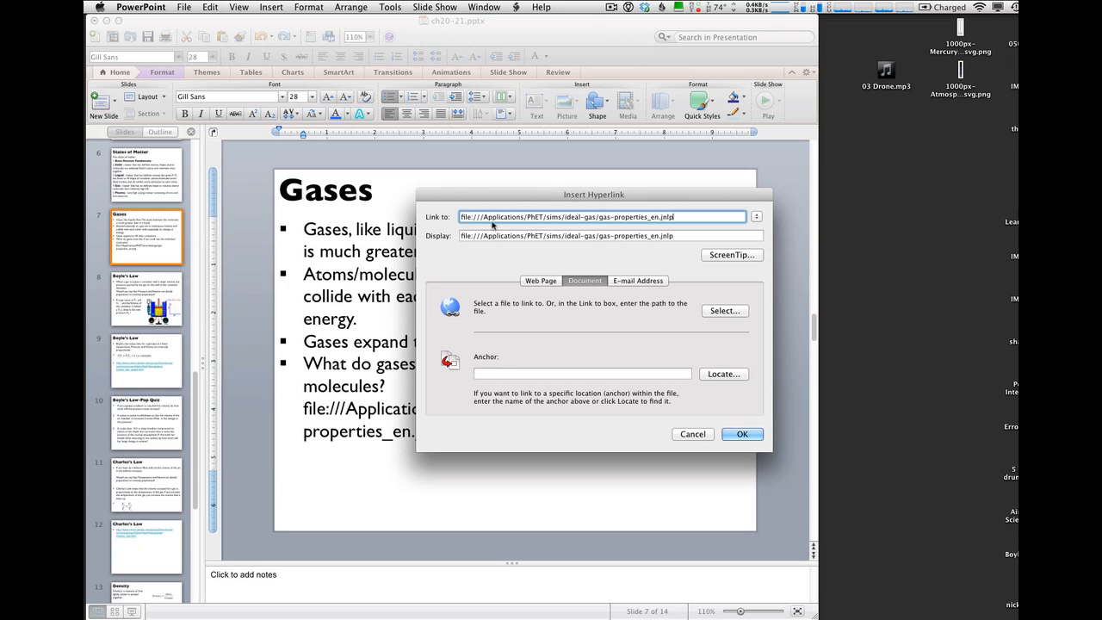
click(742, 434)
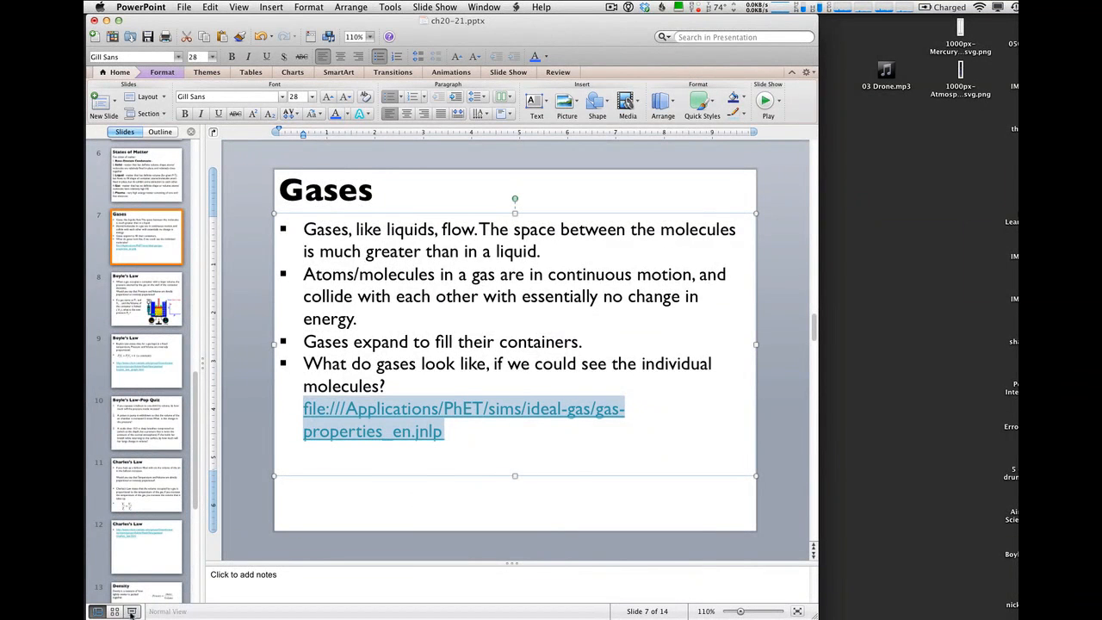
Present the Gases slide, follow the simulation link and allow the file to open.
click(768, 116)
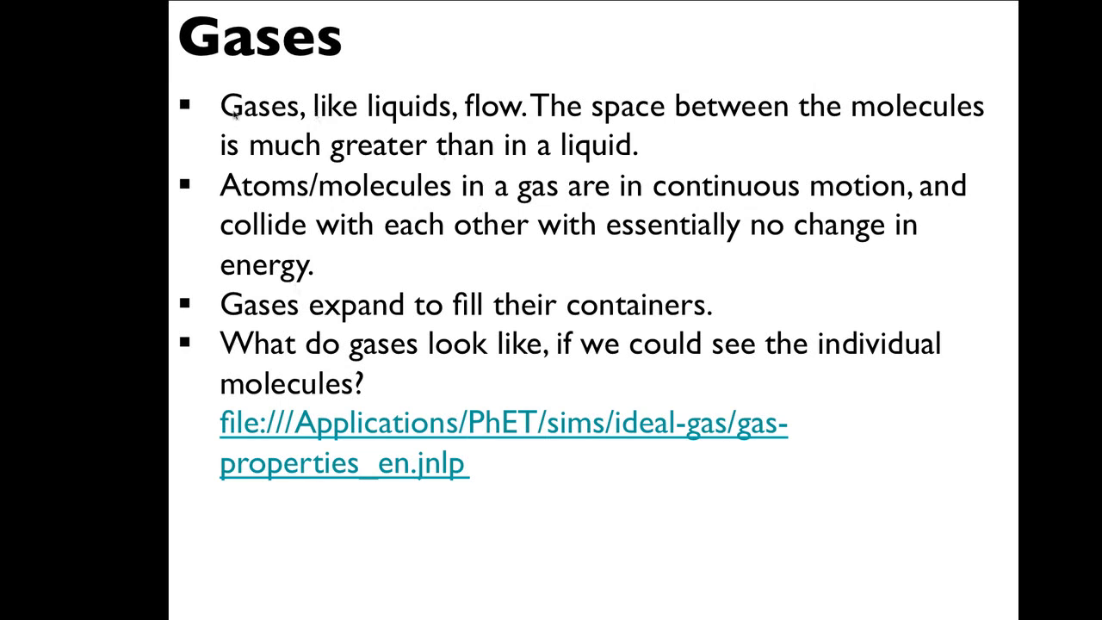
mouse_move(250, 117)
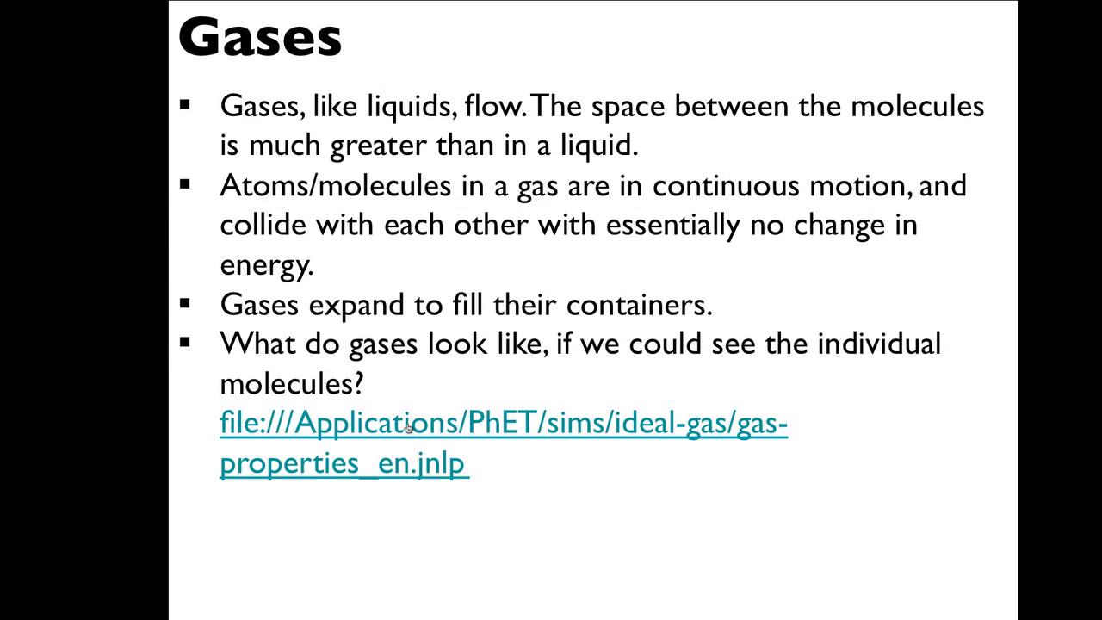
click(503, 424)
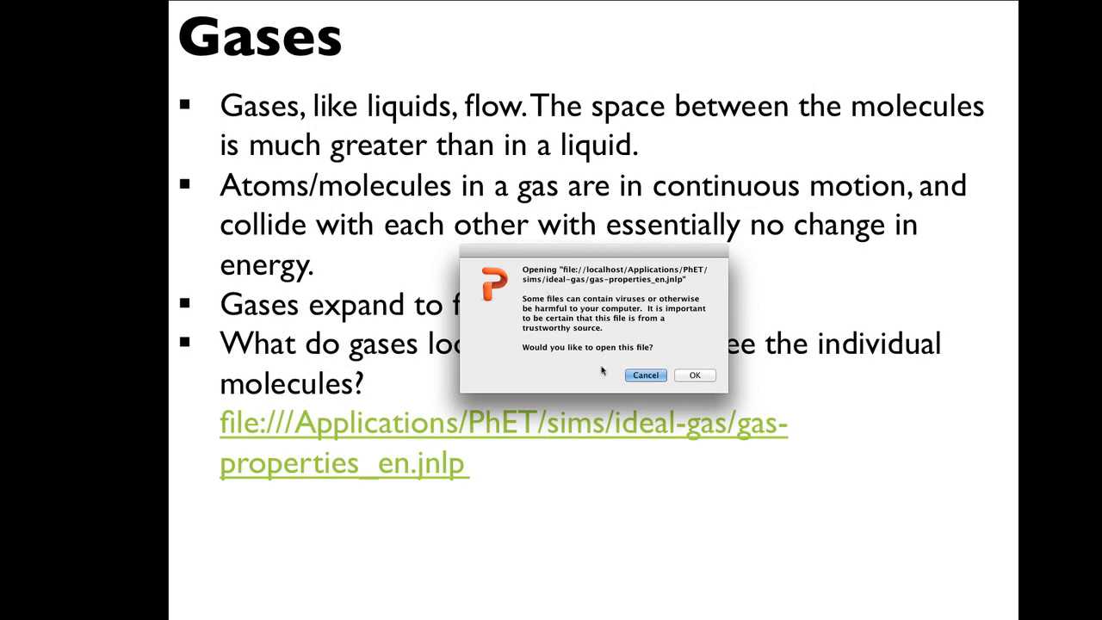
click(645, 376)
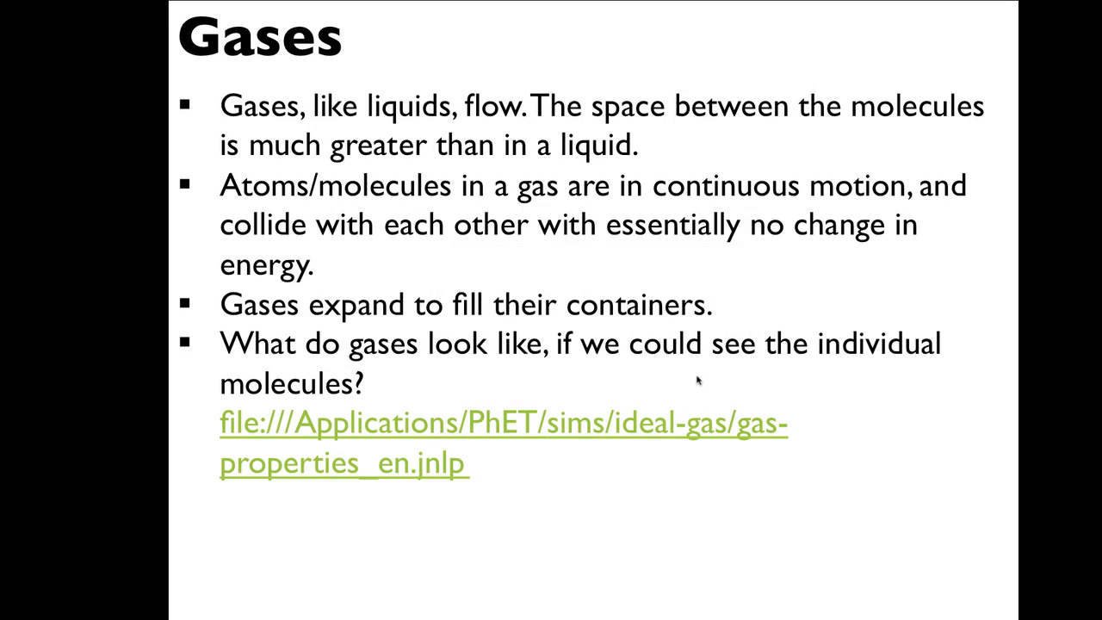